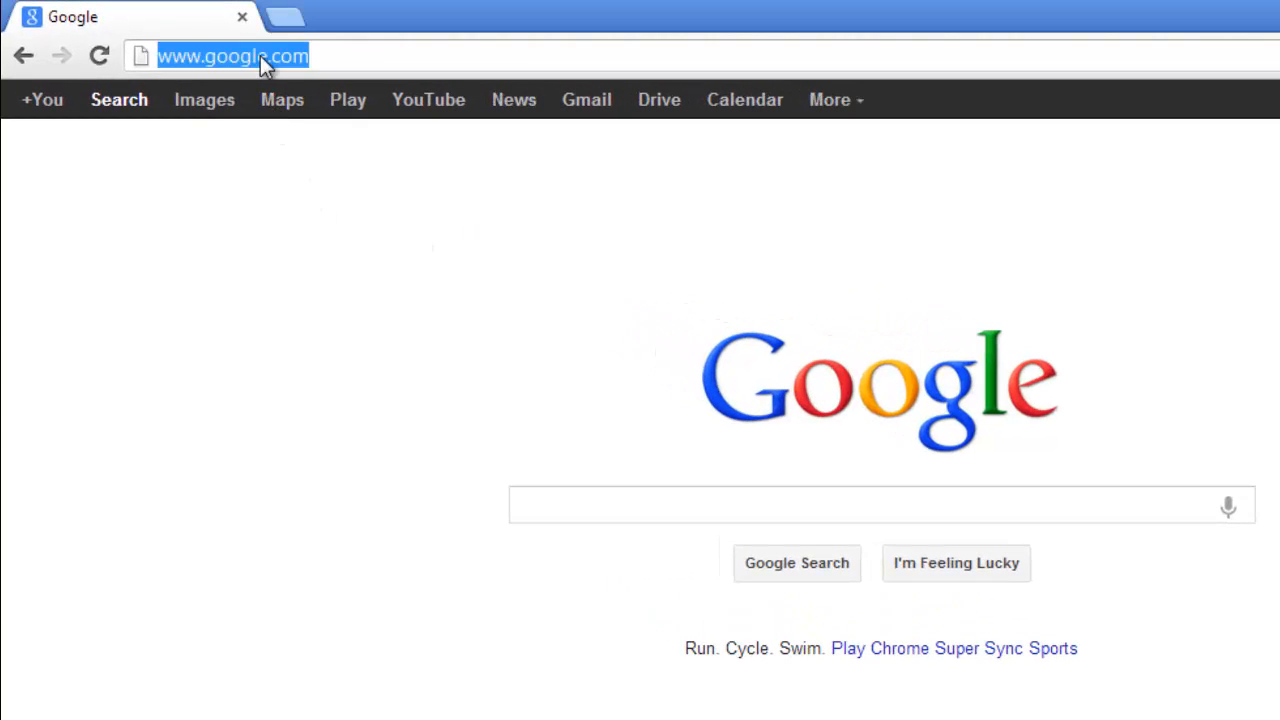
Navigate from the Google home page to google.com/wallet.
type("/ncr")
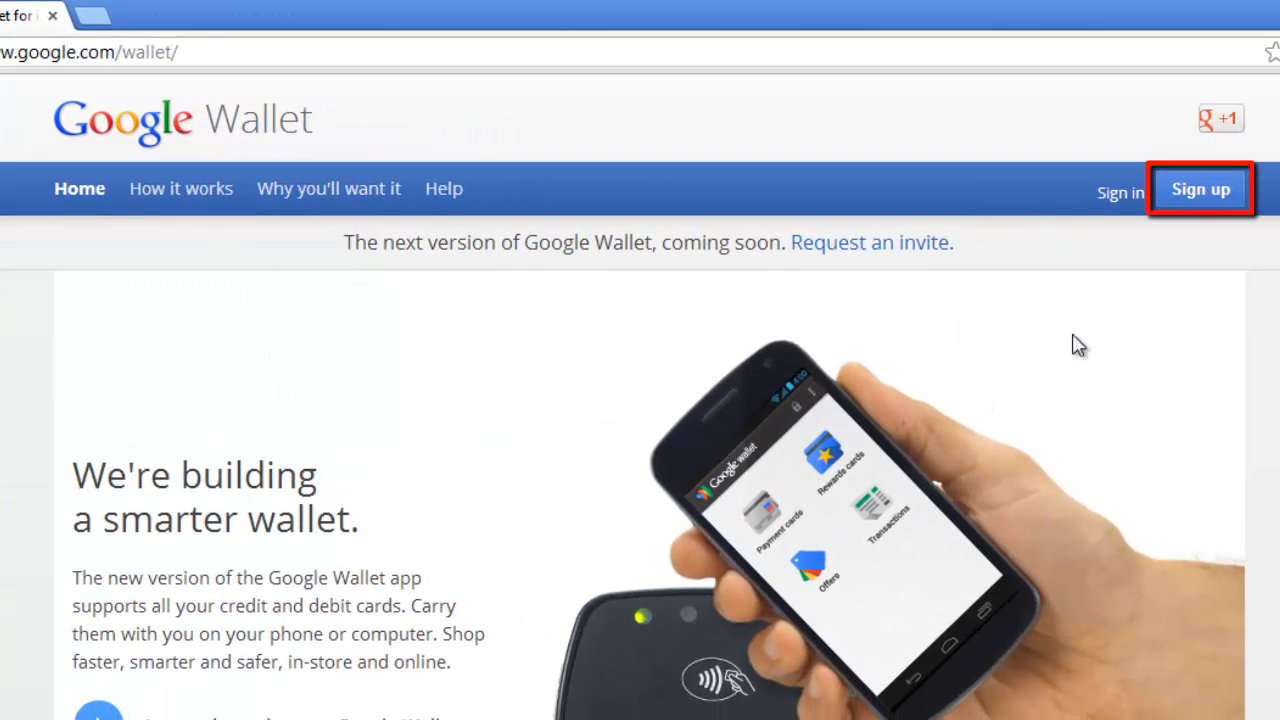
left_click(1202, 188)
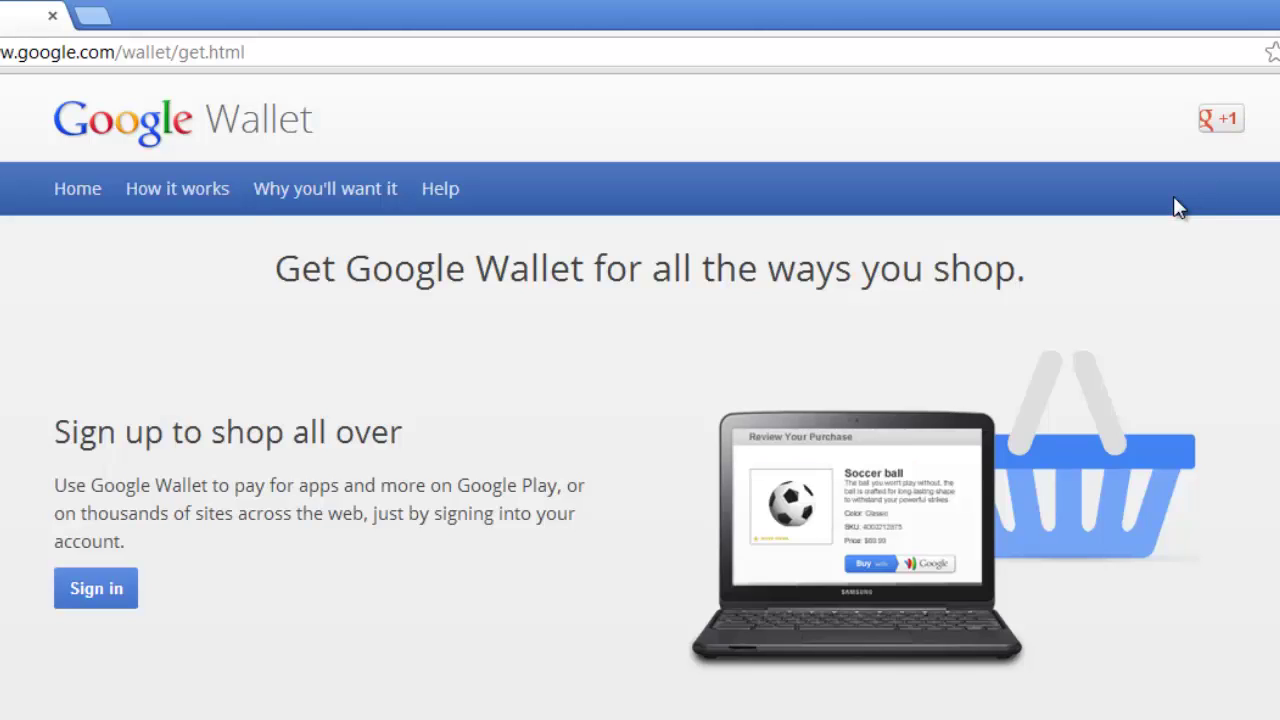
mouse_move(1162, 222)
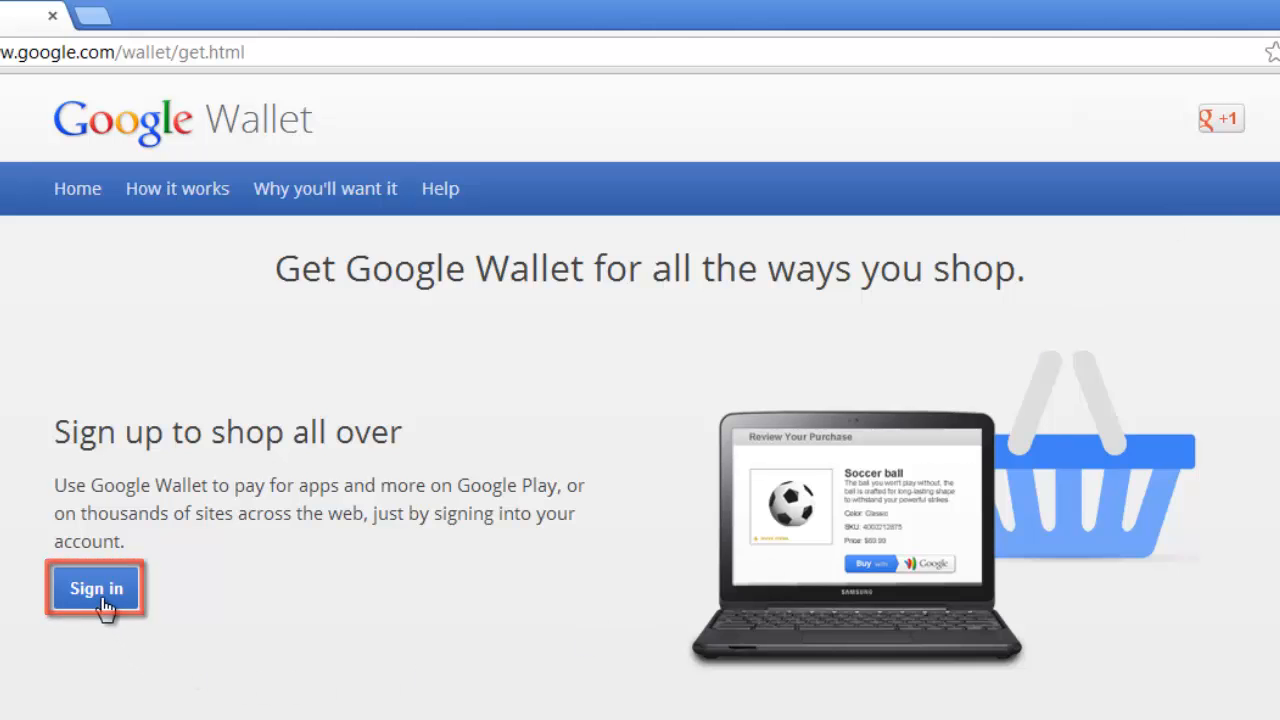
left_click(96, 588)
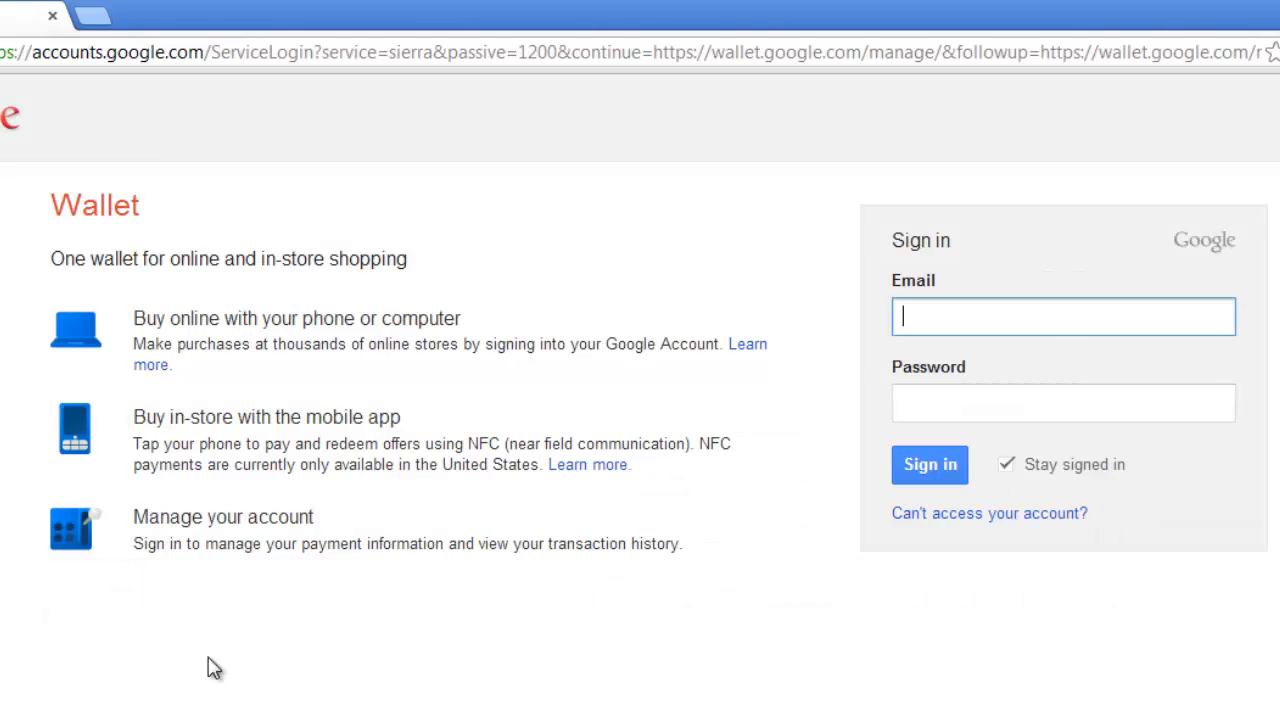
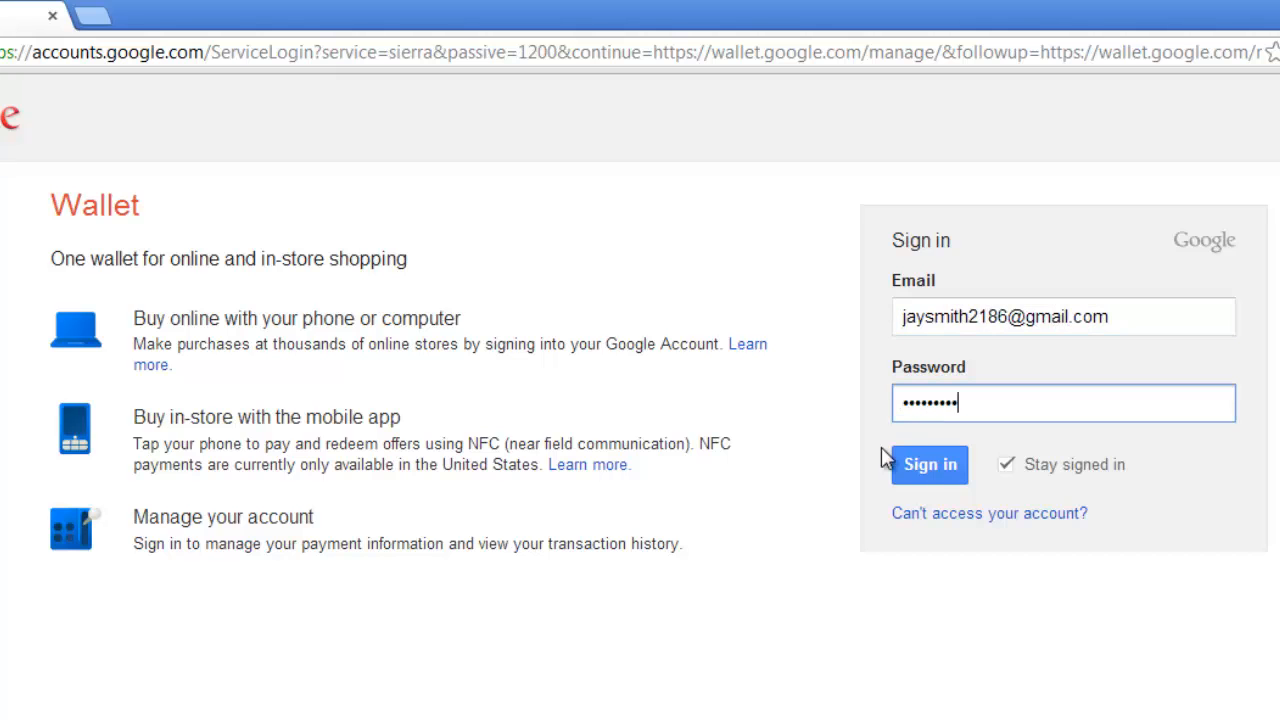
left_click(928, 464)
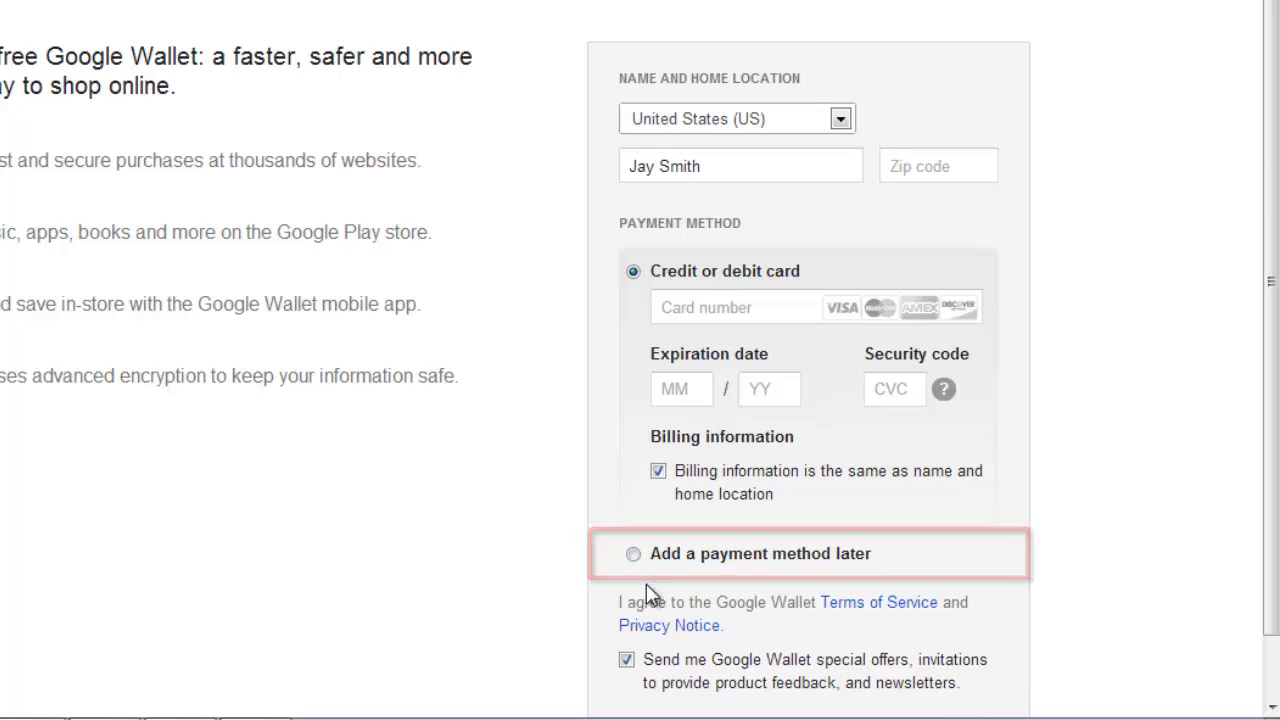
Defer the payment method, enter zip code 10027, and accept terms to create the account.
left_click(632, 554)
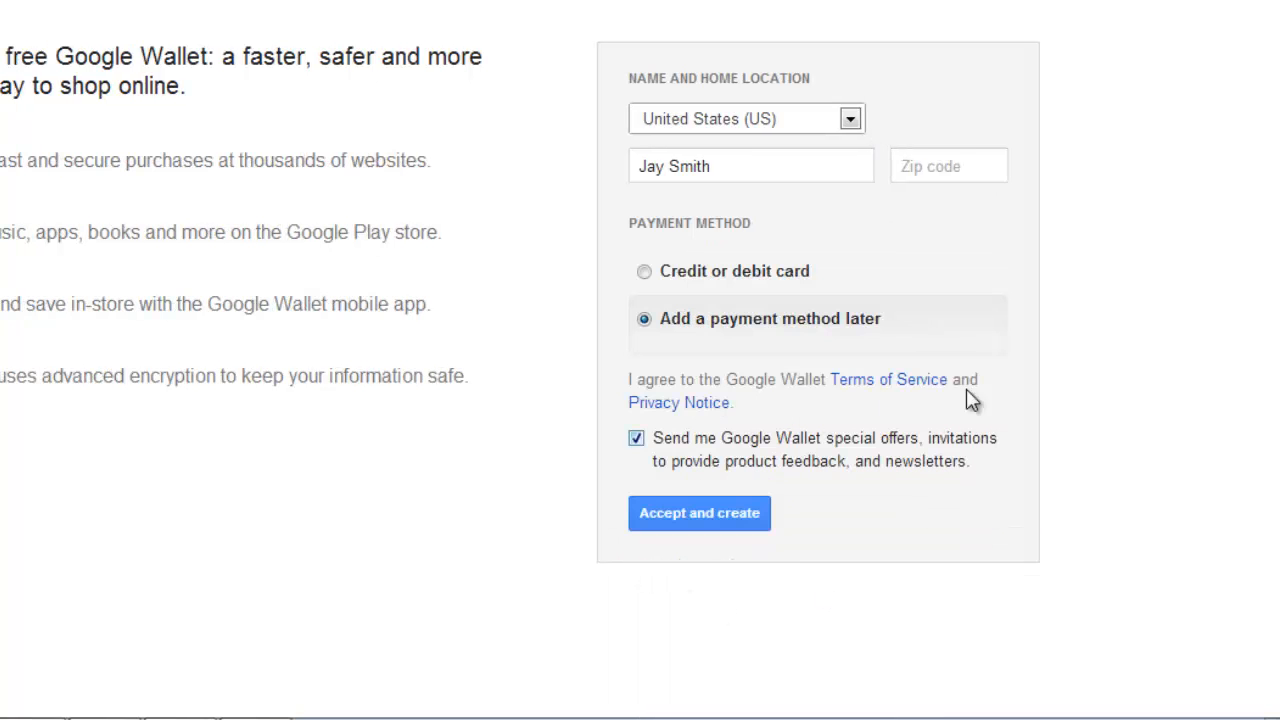
type("10027")
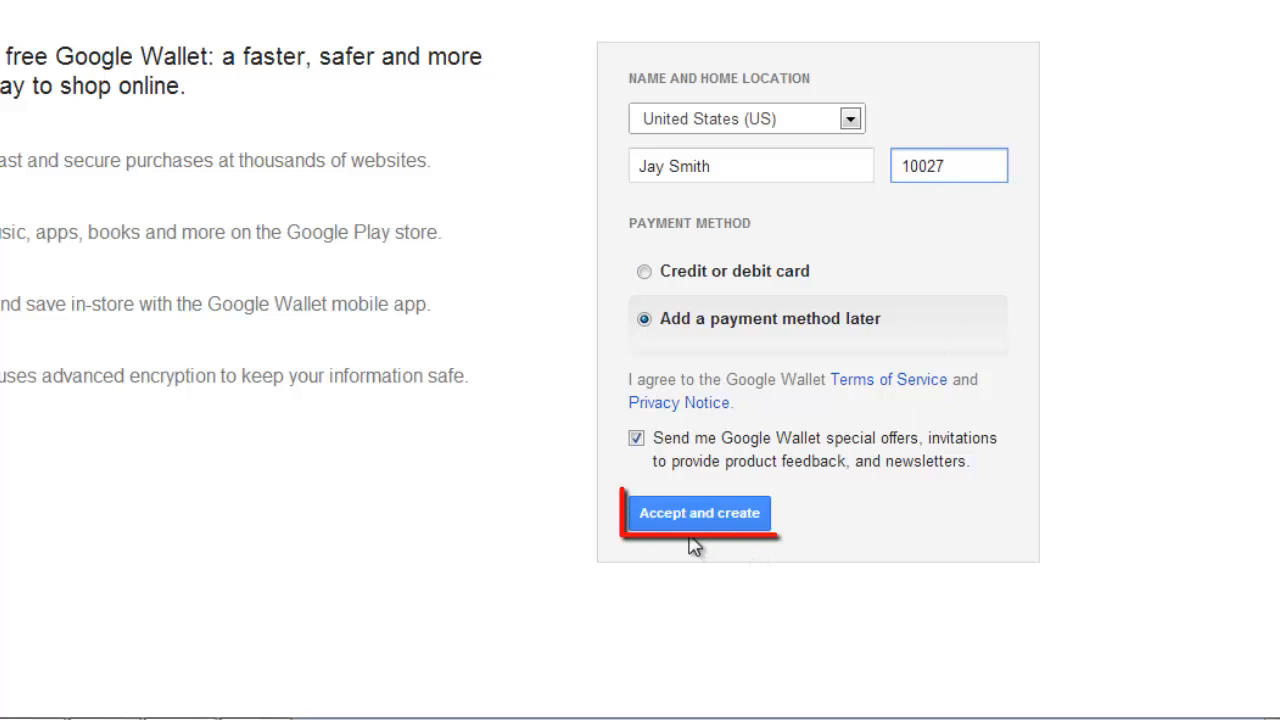
left_click(700, 512)
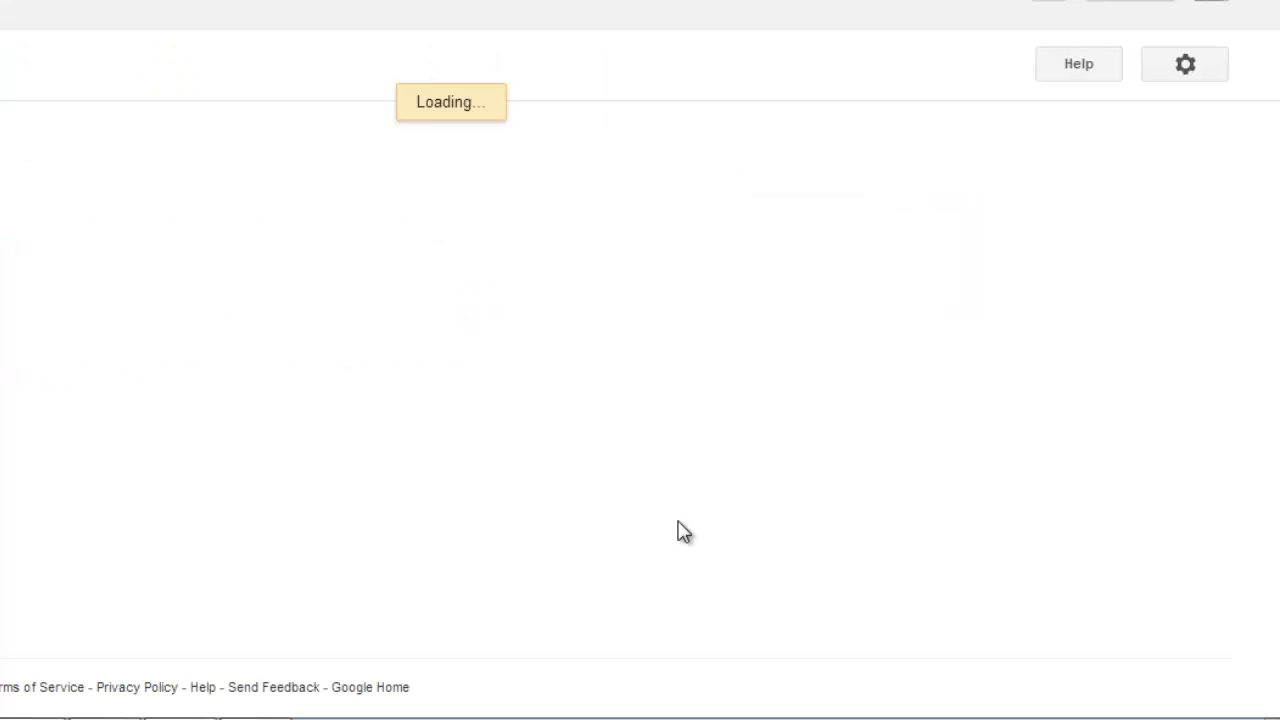